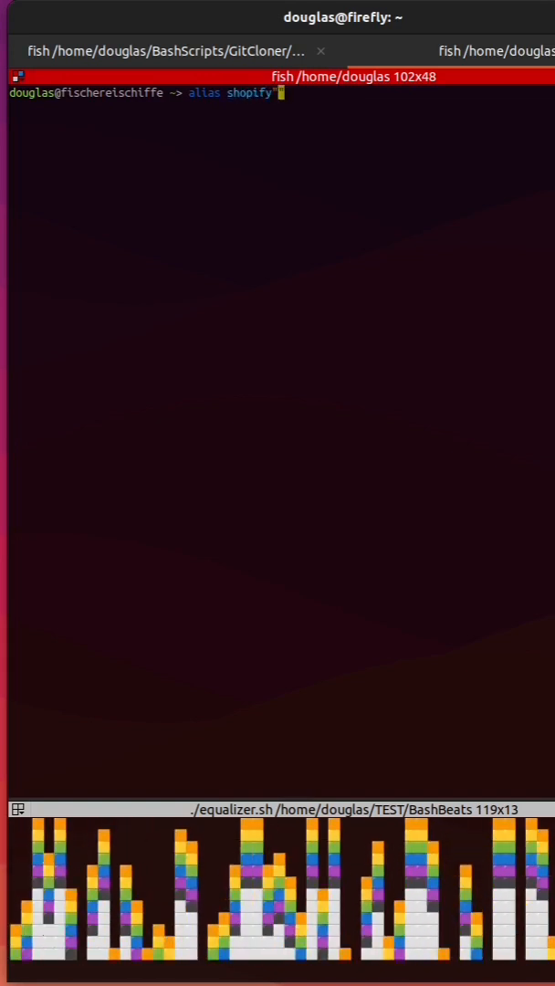
pyautogui.write('"')
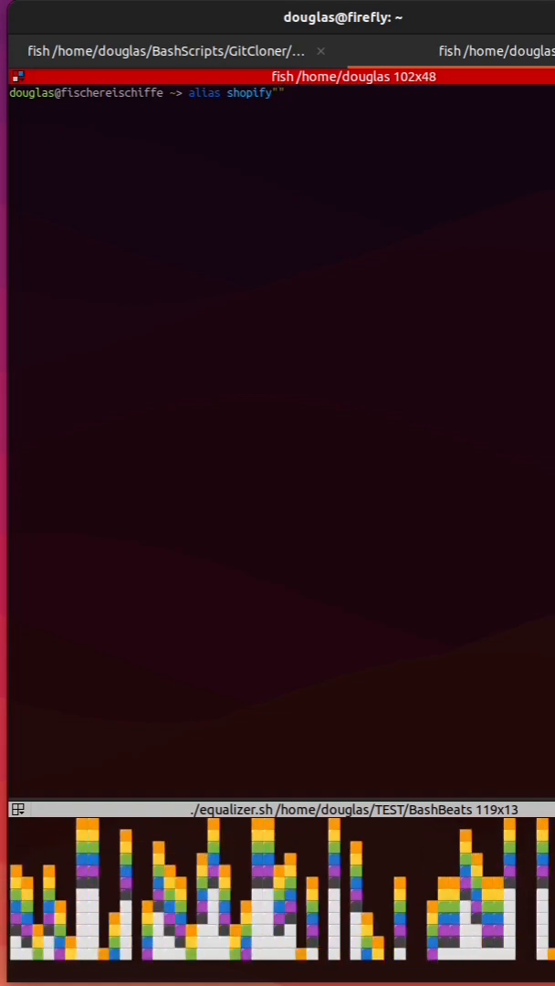
pyautogui.write('fir')
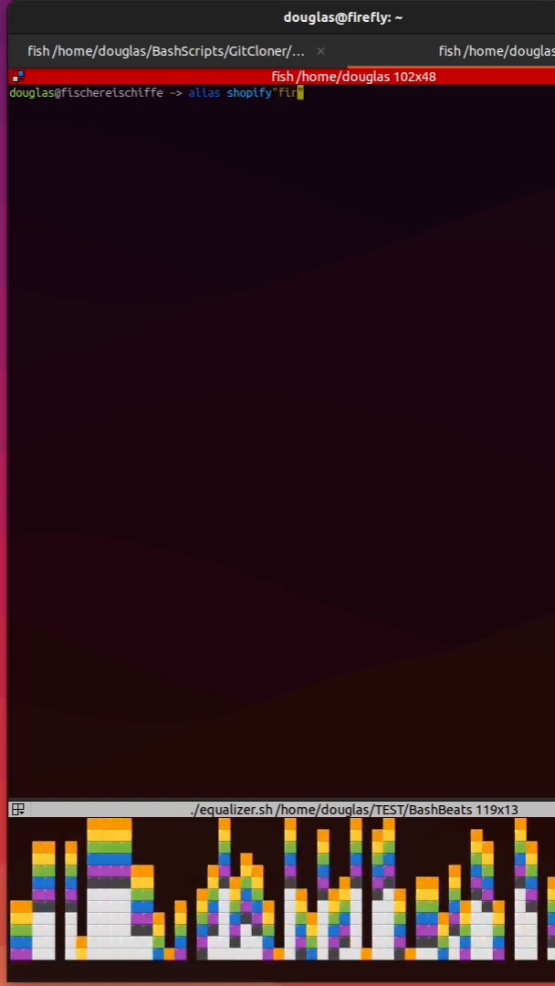
pyautogui.write('efox')
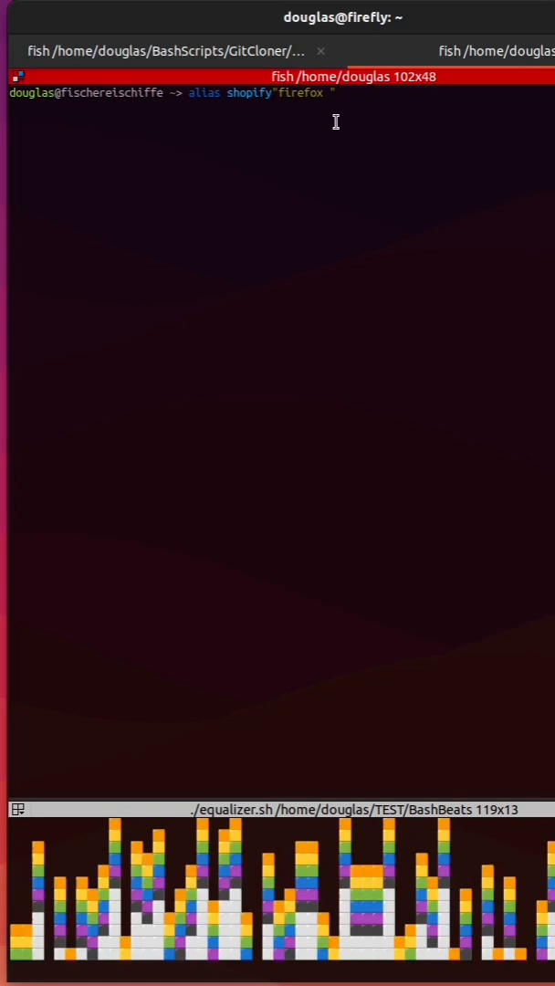
pyautogui.write('https://t10fpe-zh.myshopify.com/')
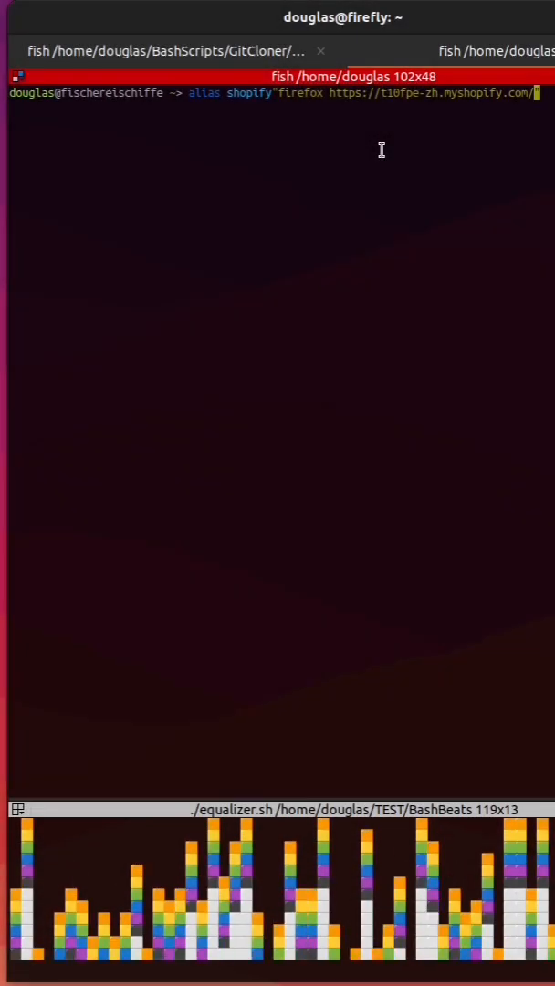
pyautogui.write('/')
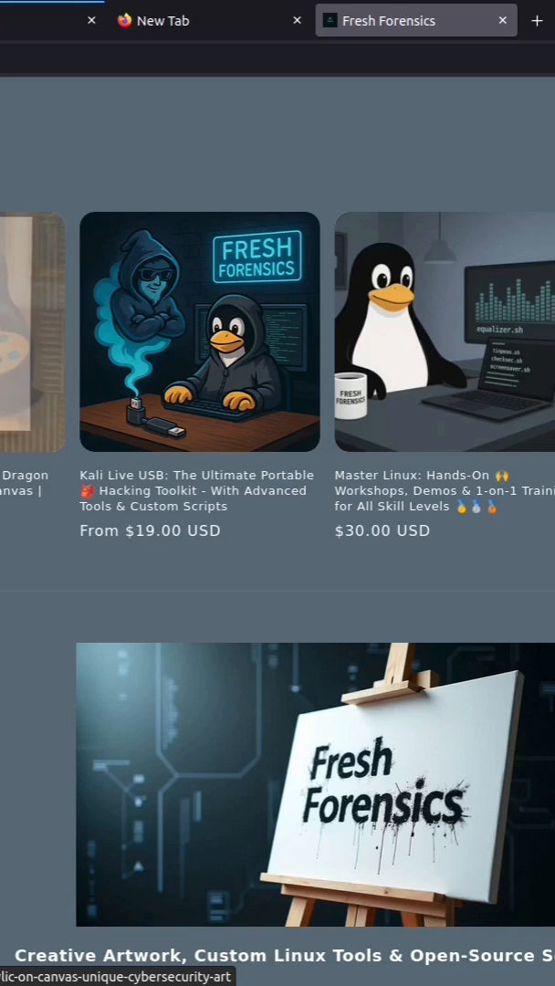
pyautogui.moveTo(223, 377)
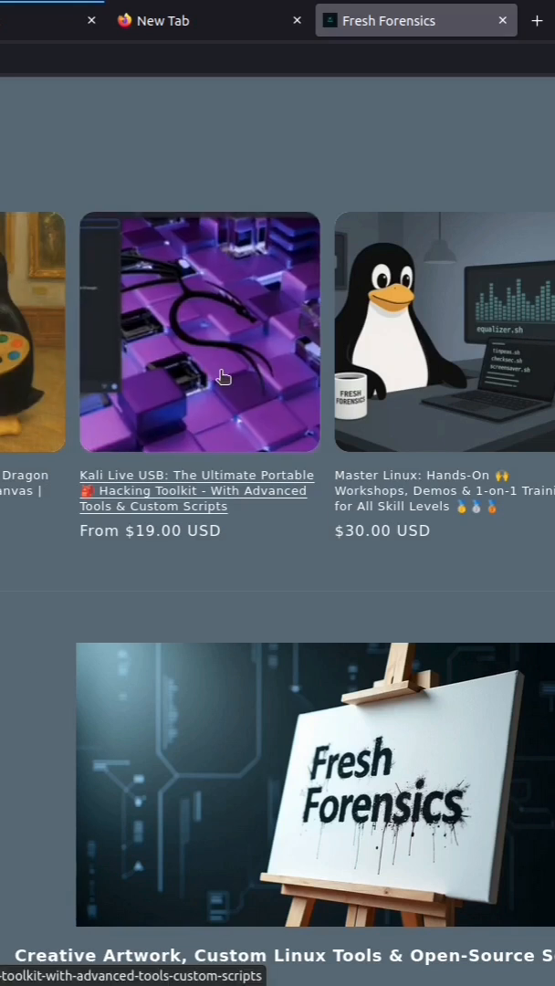
pyautogui.moveTo(343, 490)
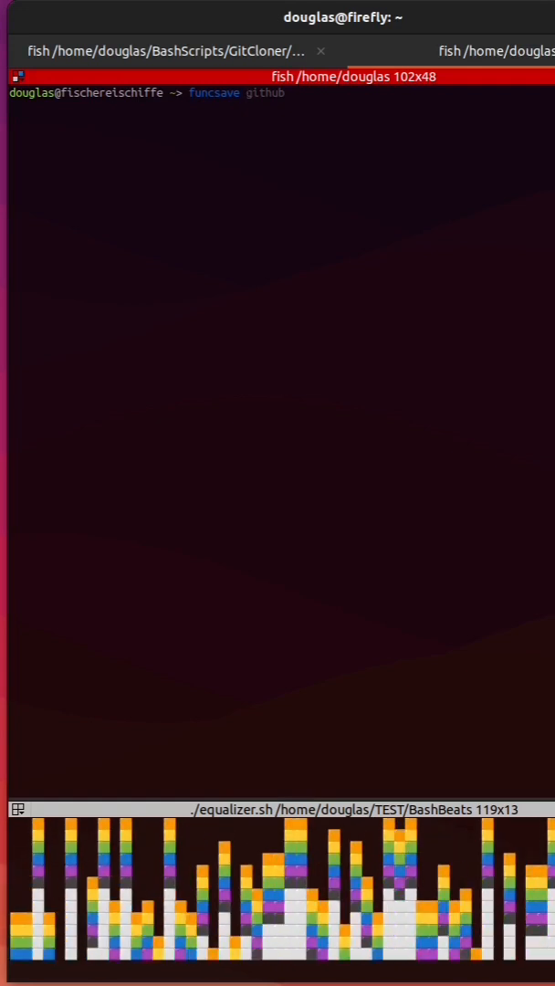
pyautogui.write('firefox')
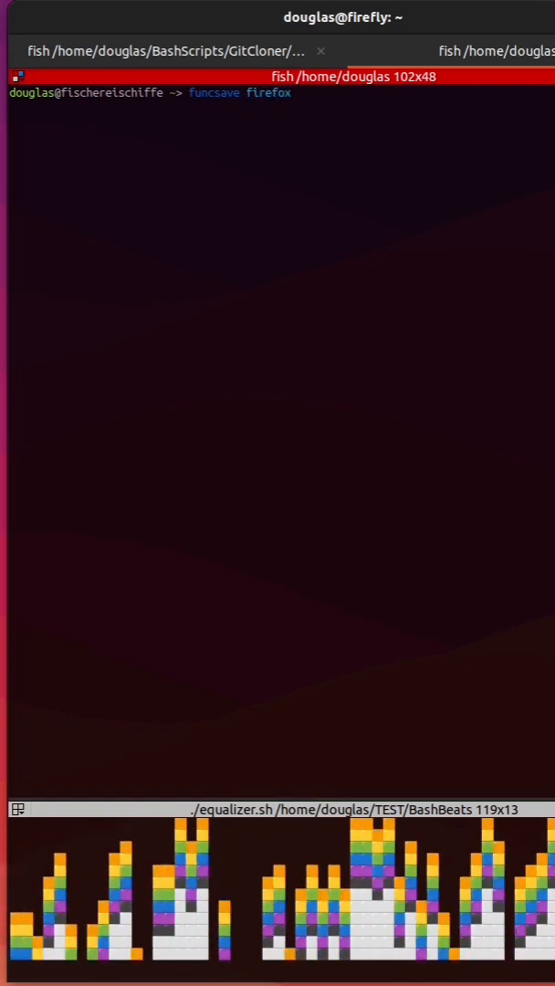